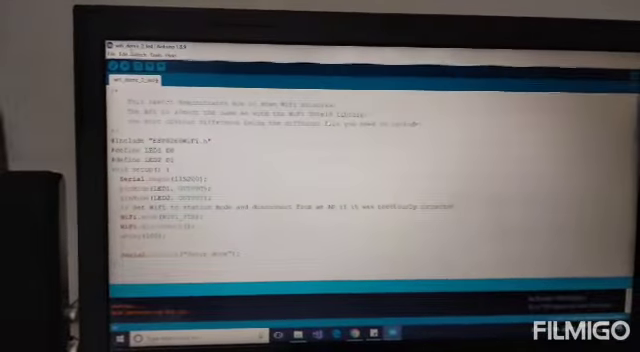
- Open the Sketch menu to reveal Include Library and other sketch commands
{"action": "left_click", "coordinate": [161, 65]}
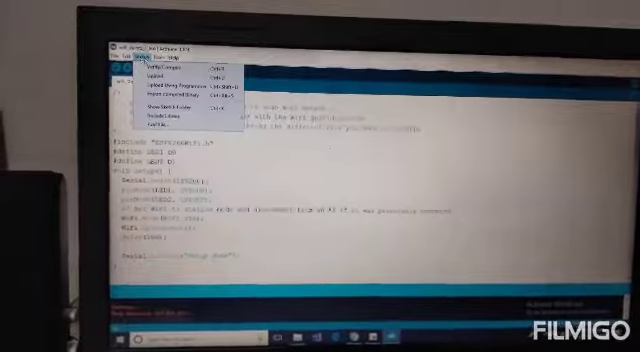